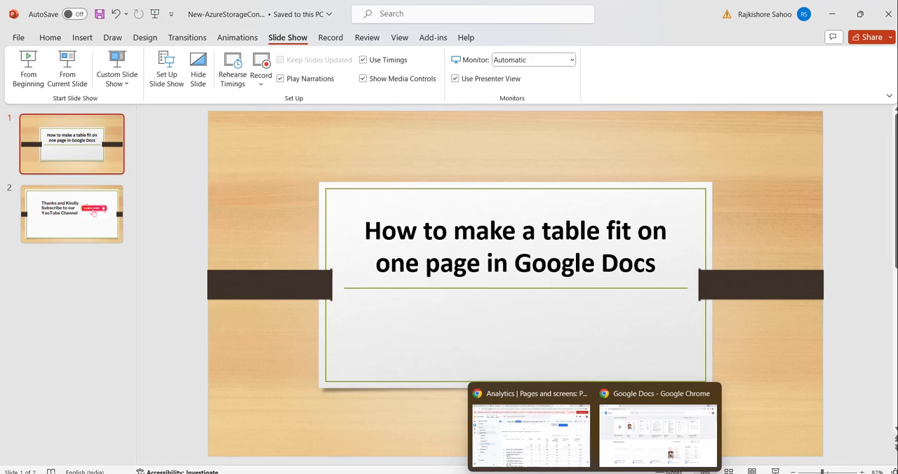
# Switch to Google Docs in Chrome and create a new Blank document
pyautogui.click(656, 392)
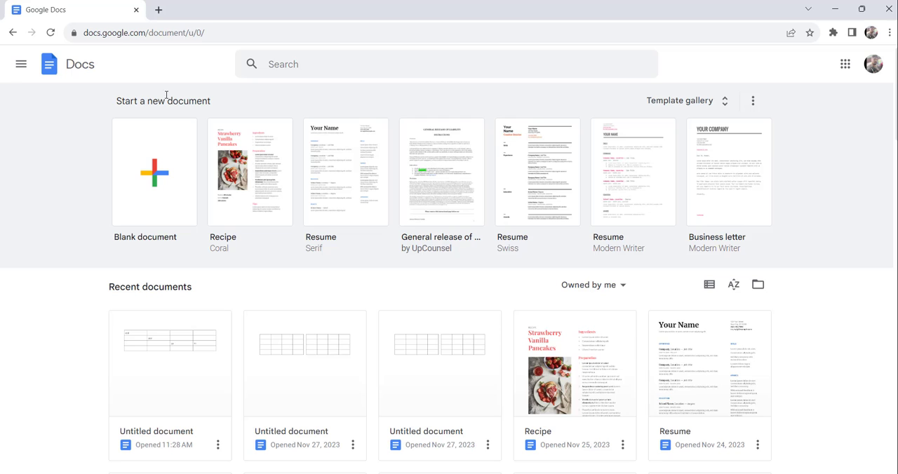
pyautogui.moveTo(261, 50)
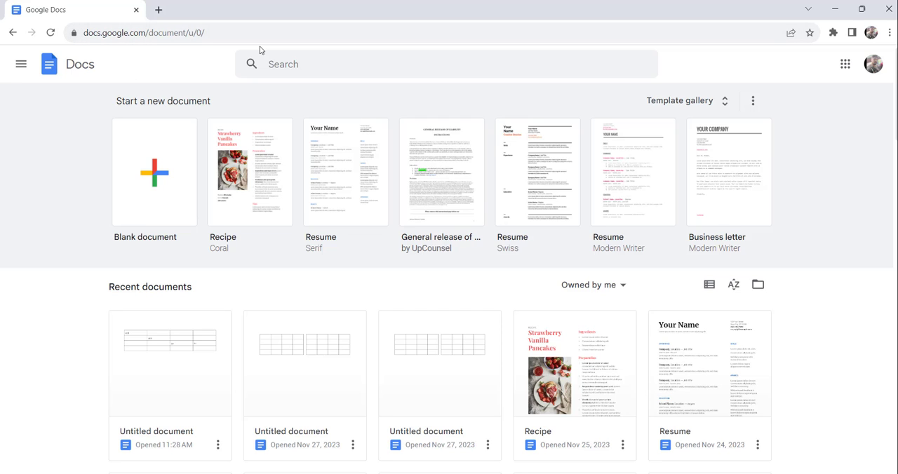
pyautogui.click(154, 171)
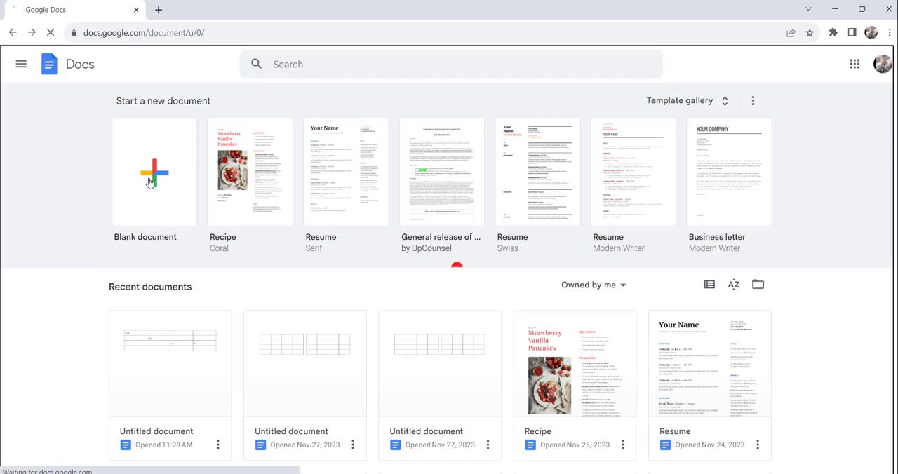
pyautogui.click(154, 172)
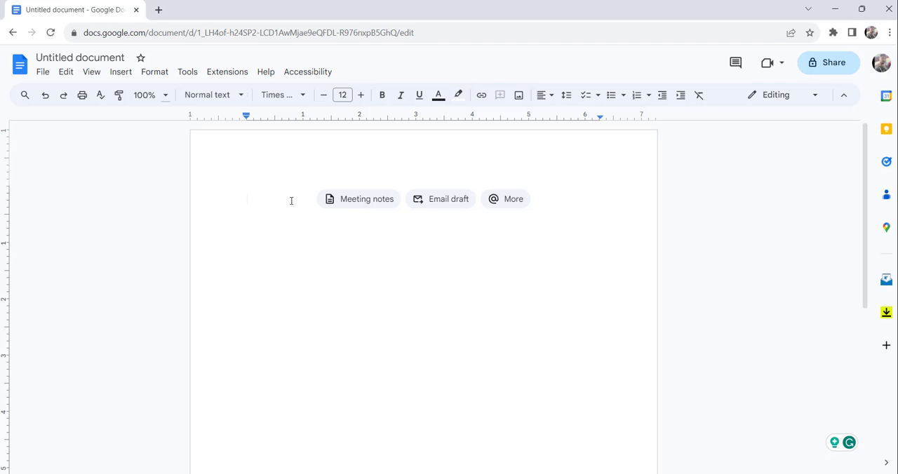
pyautogui.moveTo(175, 77)
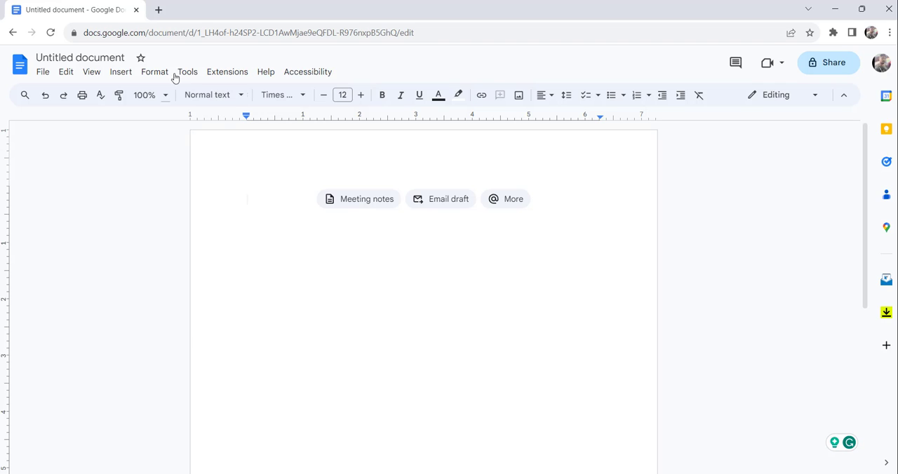
# In File > Page setup, enter 0 for Top, Bottom, Left and Right margins and confirm
pyautogui.click(43, 72)
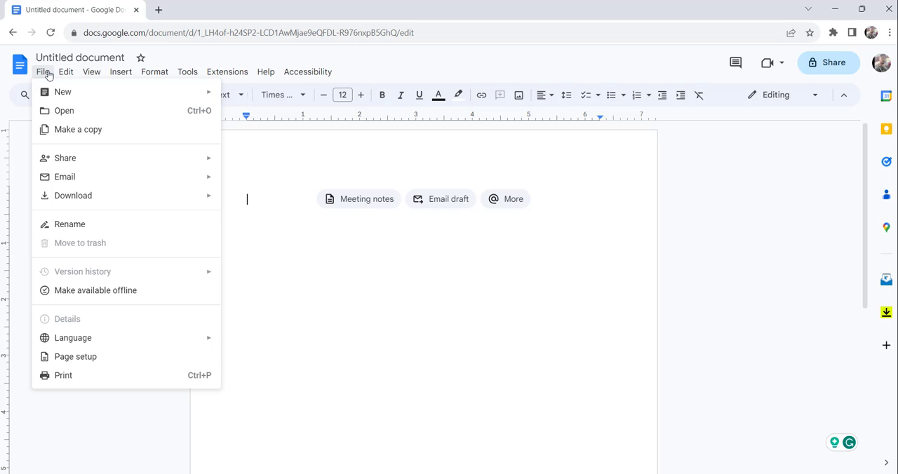
pyautogui.moveTo(75, 356)
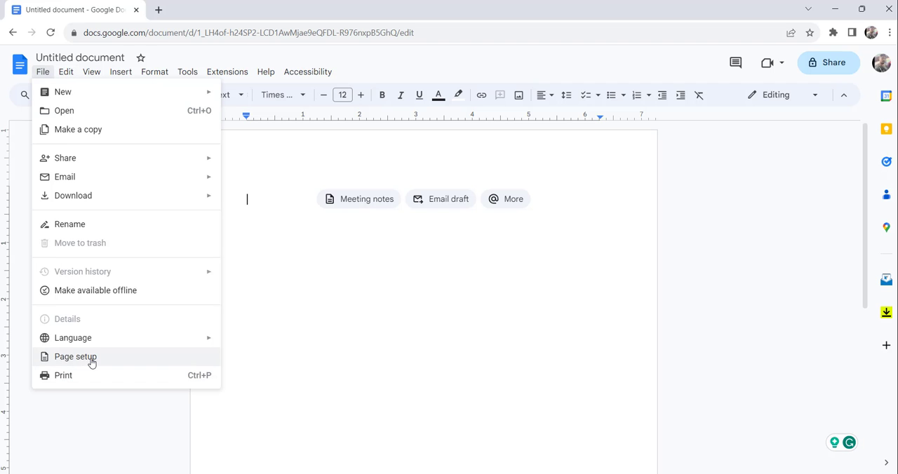
pyautogui.click(75, 356)
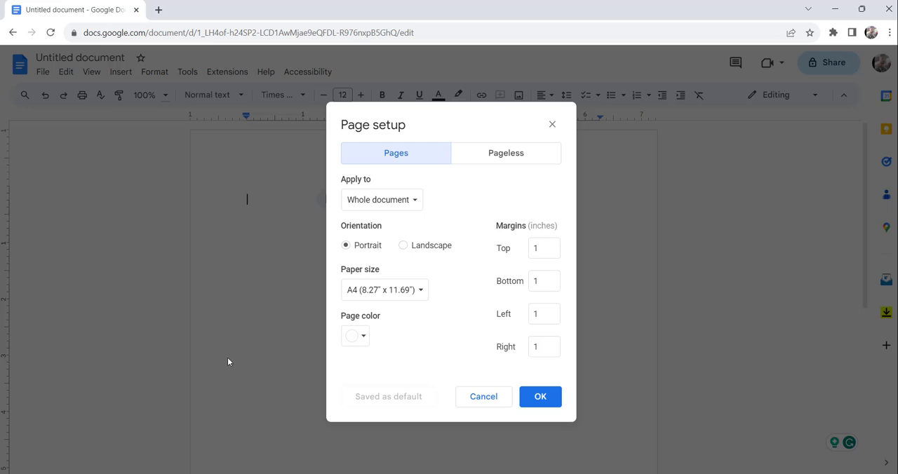
pyautogui.moveTo(515, 362)
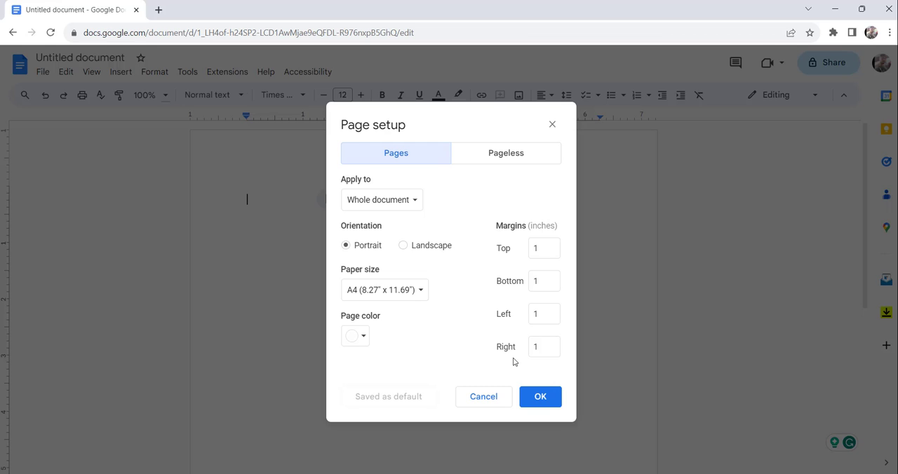
pyautogui.moveTo(537, 273)
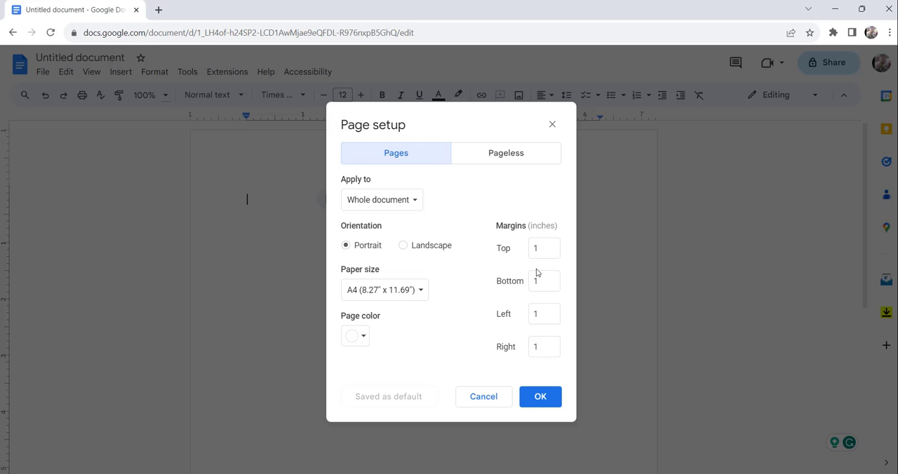
pyautogui.click(543, 247)
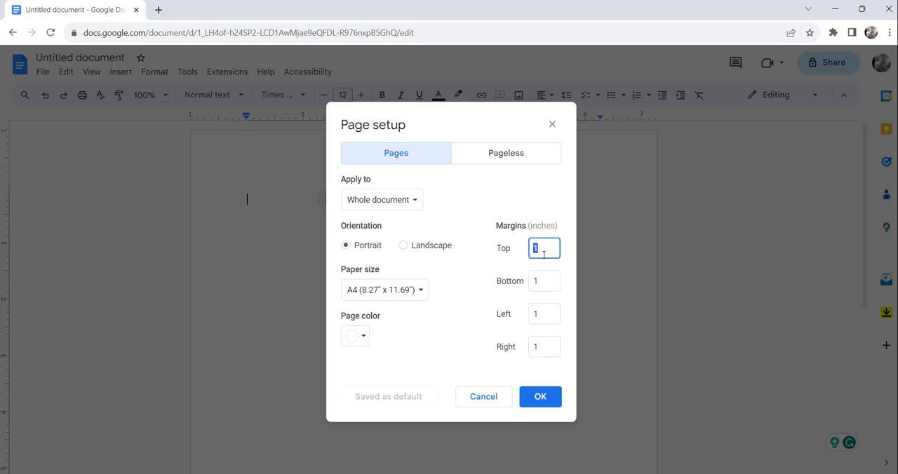
pyautogui.write('0')
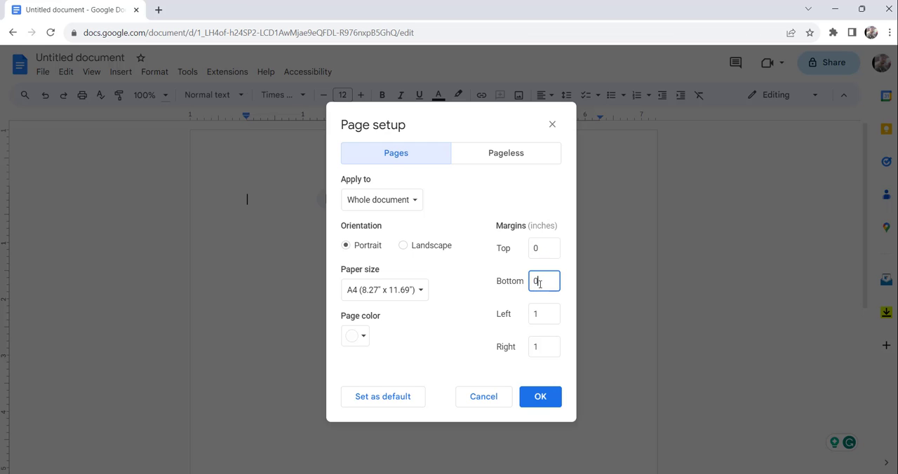
pyautogui.click(543, 313)
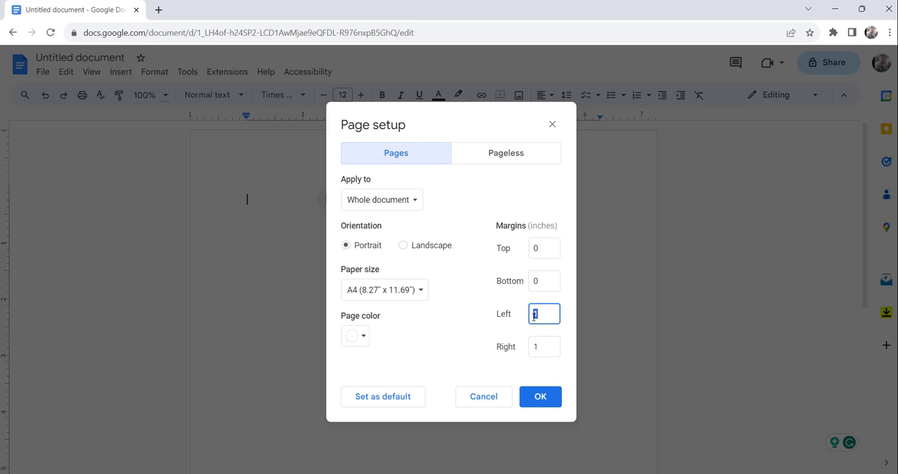
pyautogui.click(543, 346)
pyautogui.write('0')
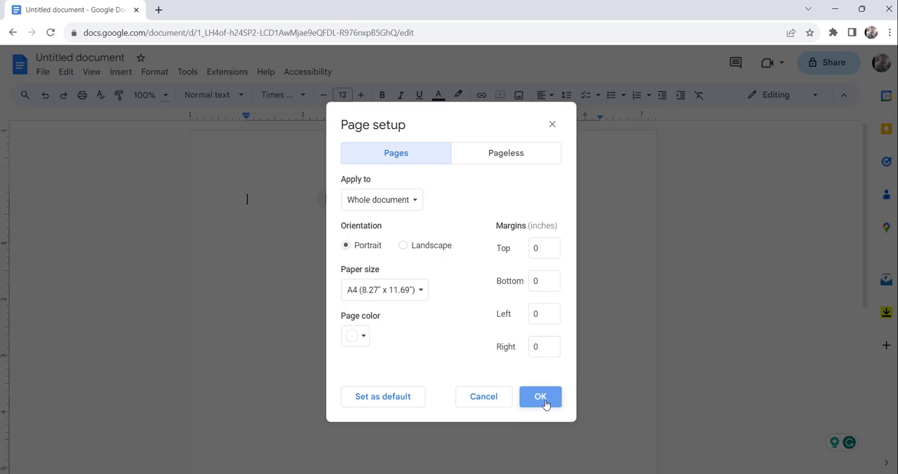
pyautogui.click(540, 396)
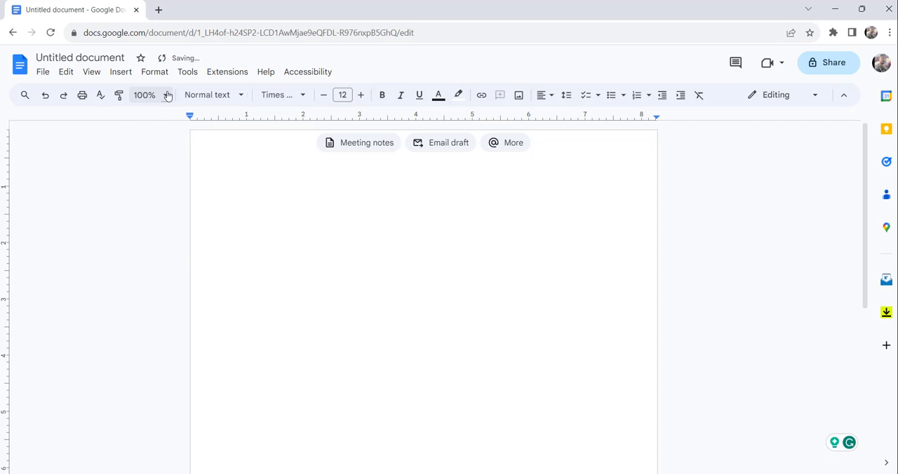
# Under Format > Headers & footers, set Header and Footer margins to 0 and apply
pyautogui.click(154, 72)
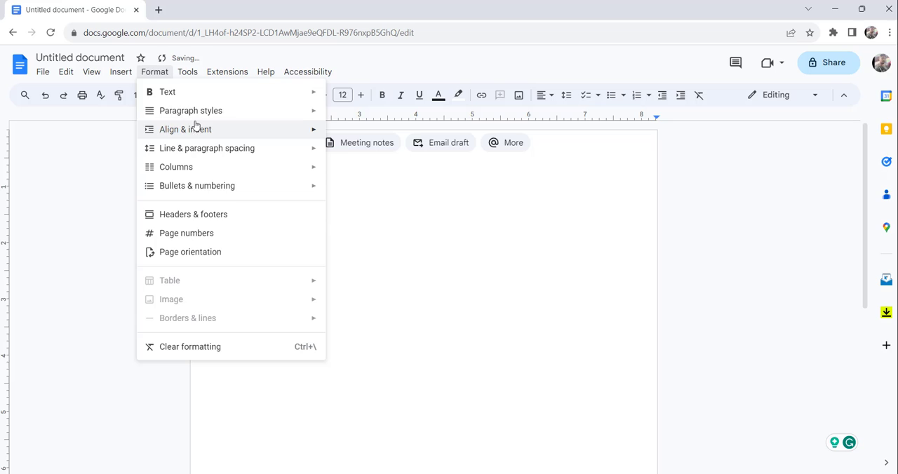
pyautogui.moveTo(205, 214)
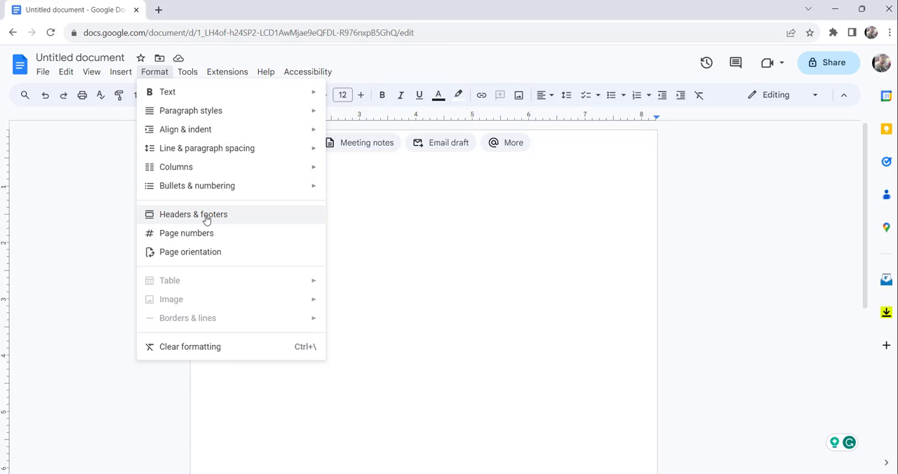
pyautogui.moveTo(207, 218)
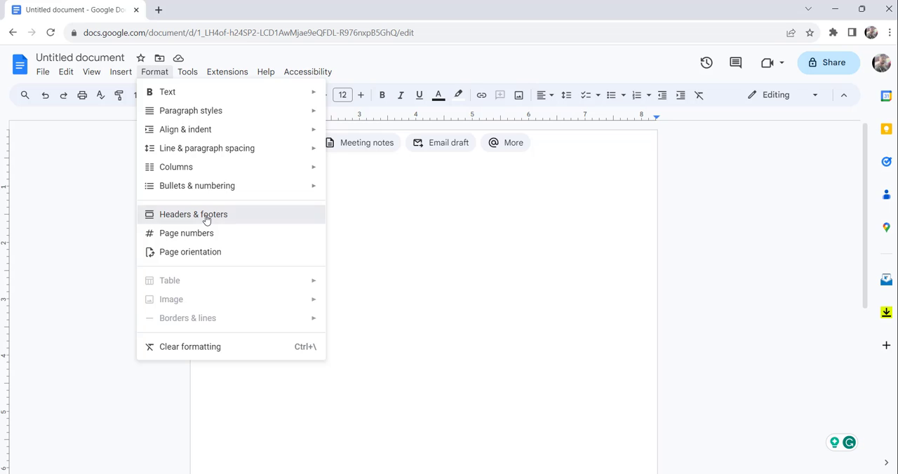
pyautogui.click(193, 213)
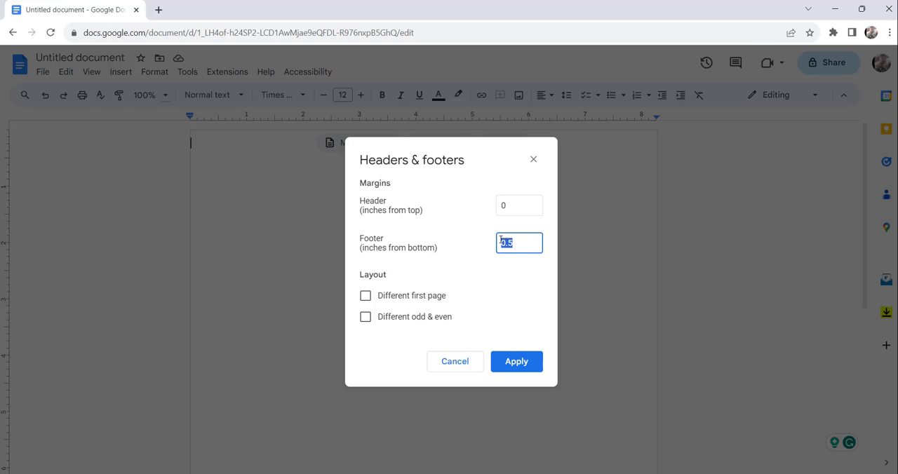
pyautogui.write('0')
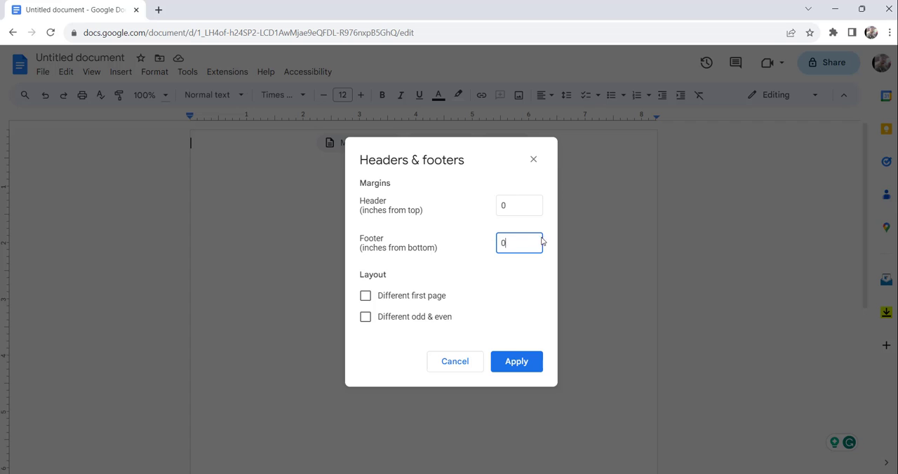
pyautogui.moveTo(491, 306)
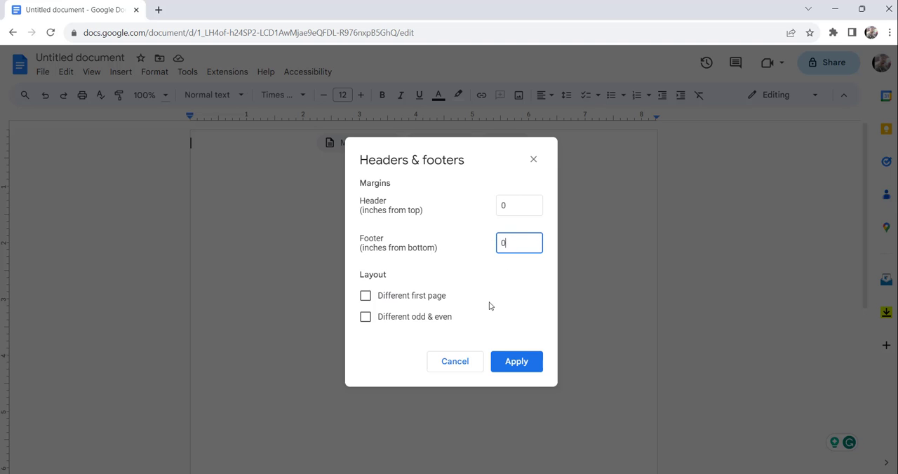
pyautogui.click(517, 361)
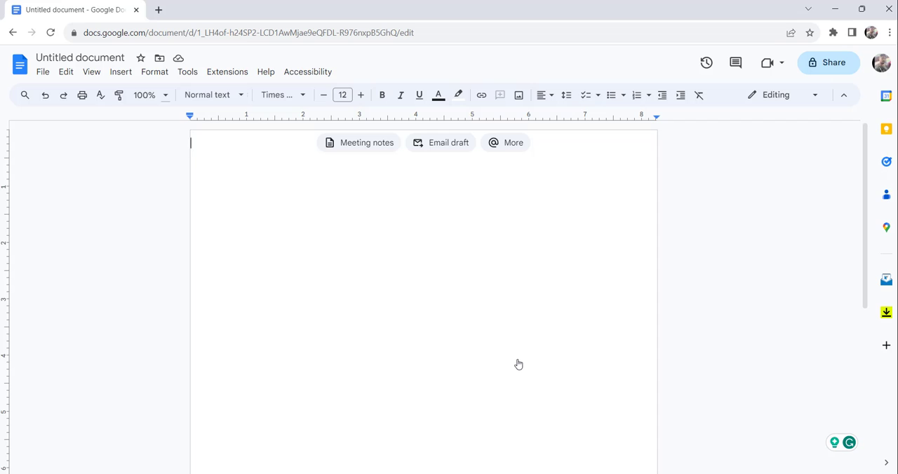
pyautogui.click(154, 72)
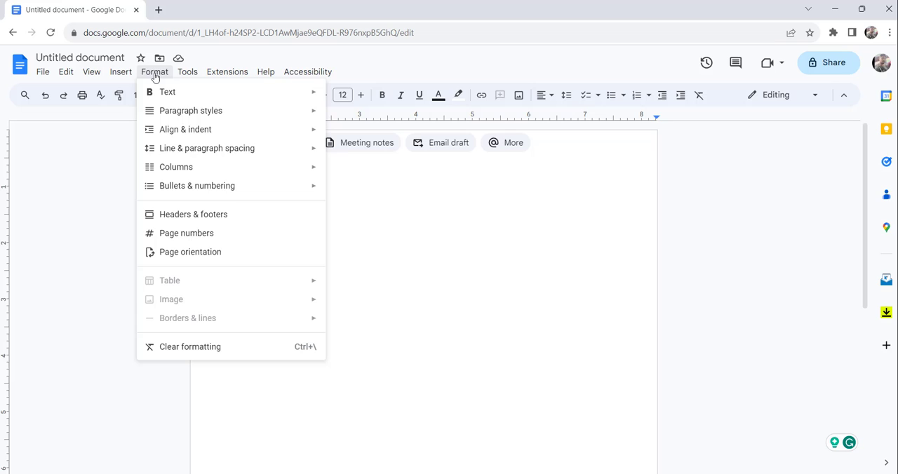
pyautogui.moveTo(202, 148)
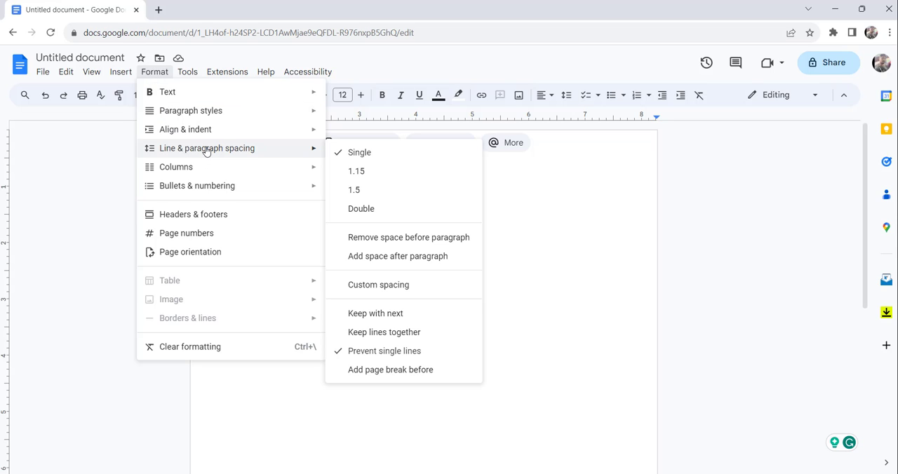
pyautogui.moveTo(257, 148)
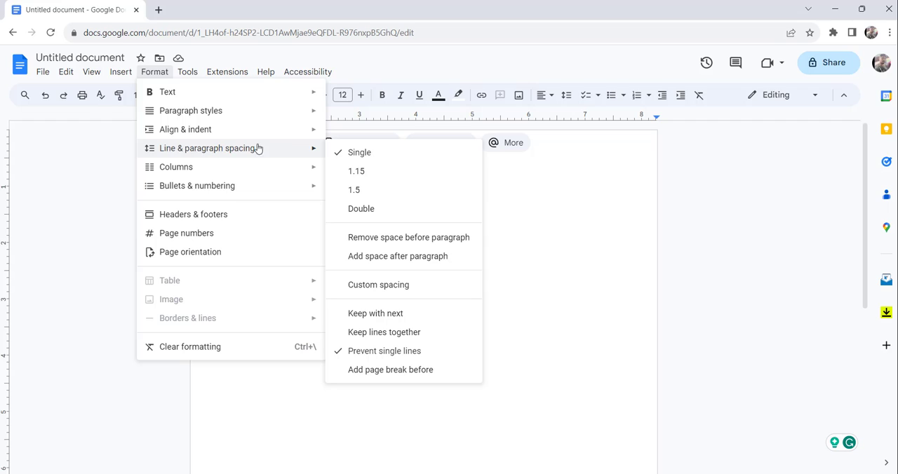
pyautogui.moveTo(382, 152)
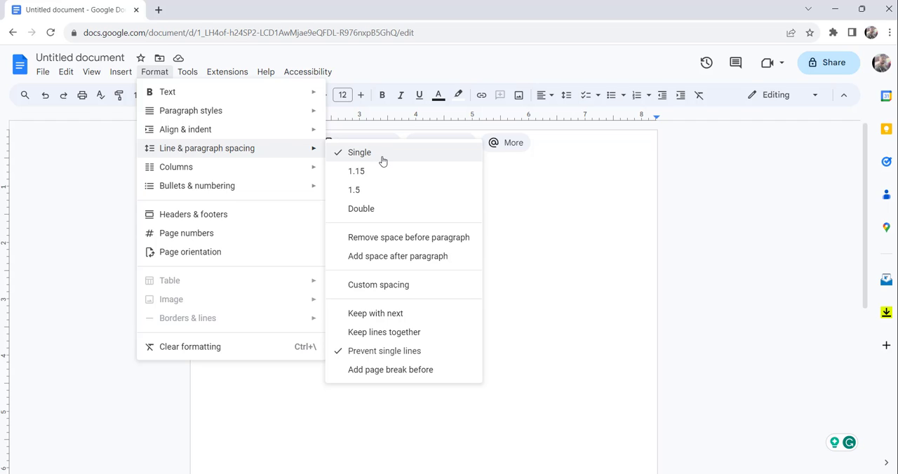
pyautogui.moveTo(342, 161)
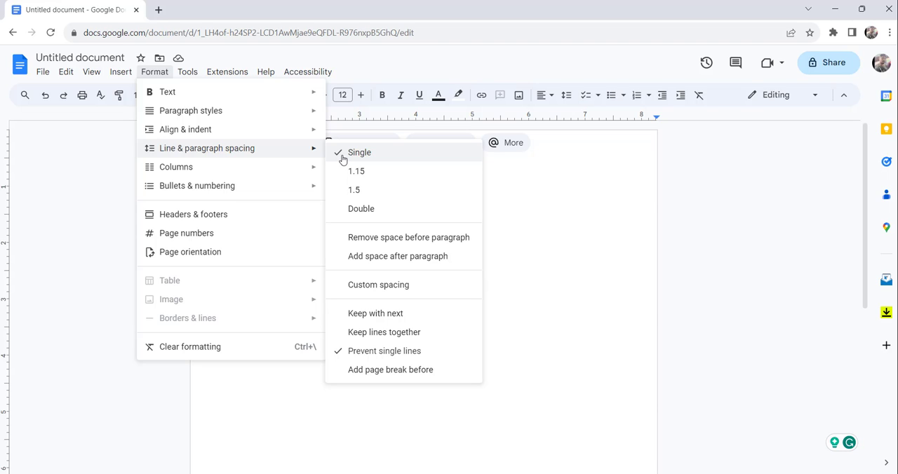
pyautogui.moveTo(356, 154)
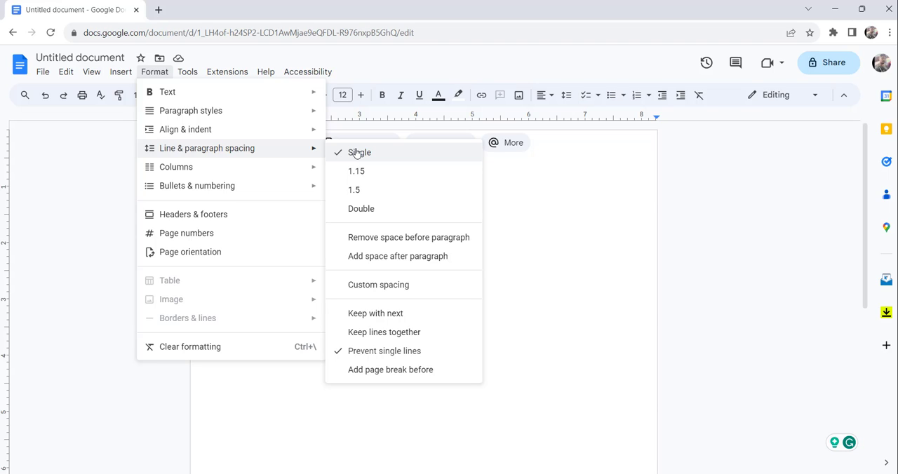
pyautogui.moveTo(356, 153)
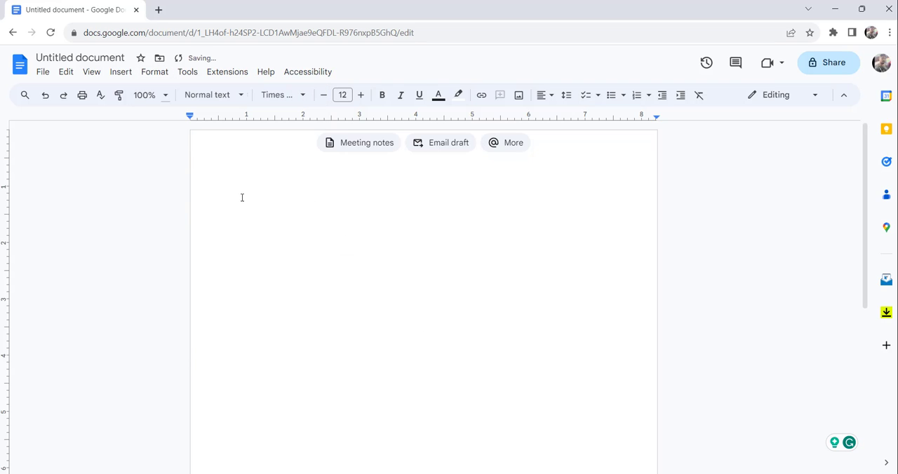
# Choose Single under Format > Line & paragraph spacing, rechecking the menu afterward
pyautogui.click(154, 71)
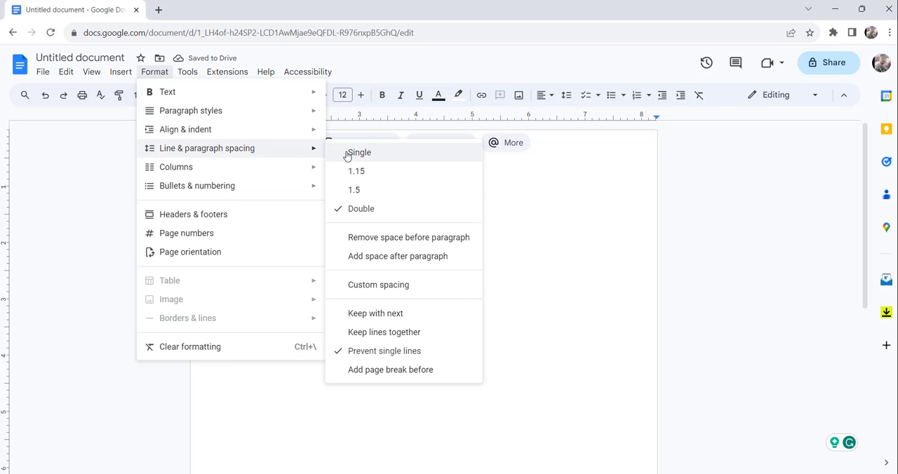
pyautogui.click(358, 152)
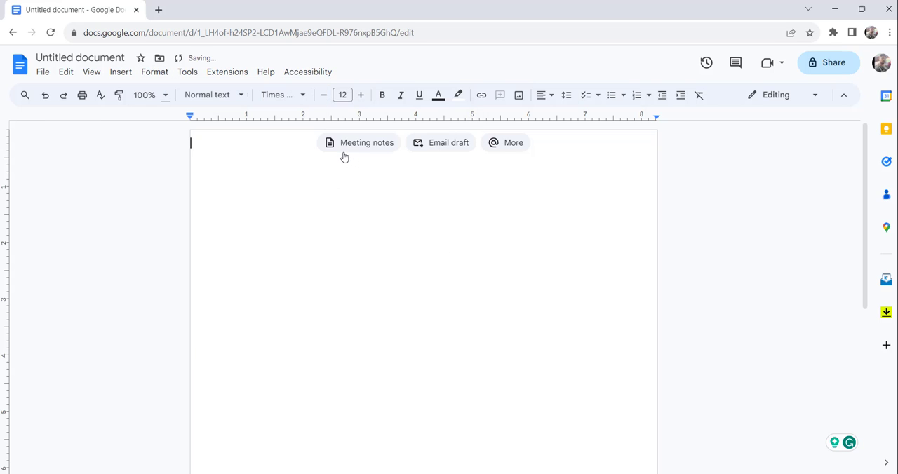
pyautogui.click(155, 71)
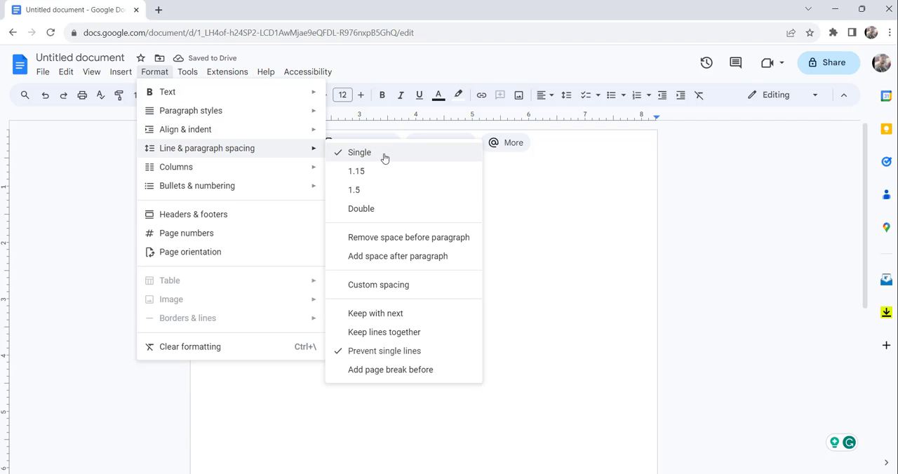
pyautogui.click(358, 152)
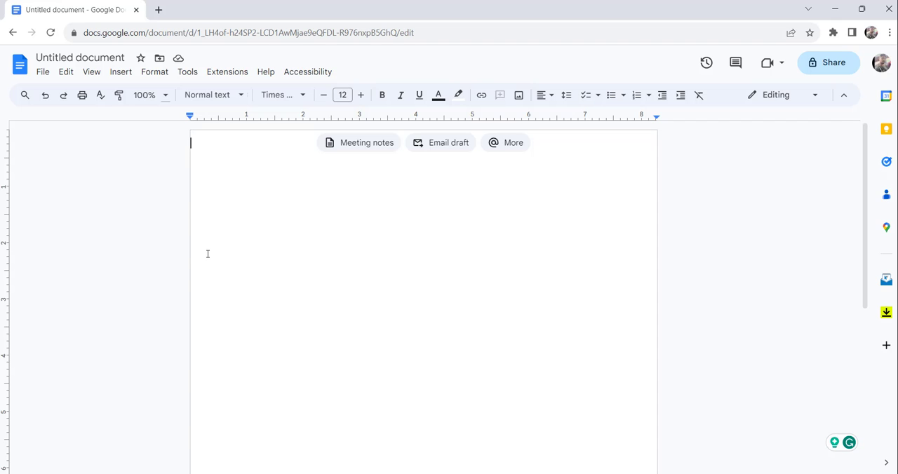
pyautogui.moveTo(177, 162)
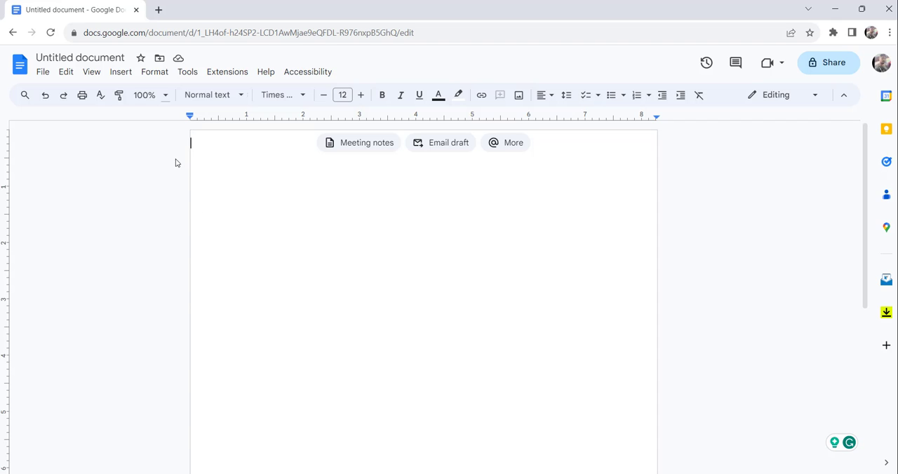
# Insert a 2 x 2 table from the Insert > Table grid
pyautogui.click(121, 72)
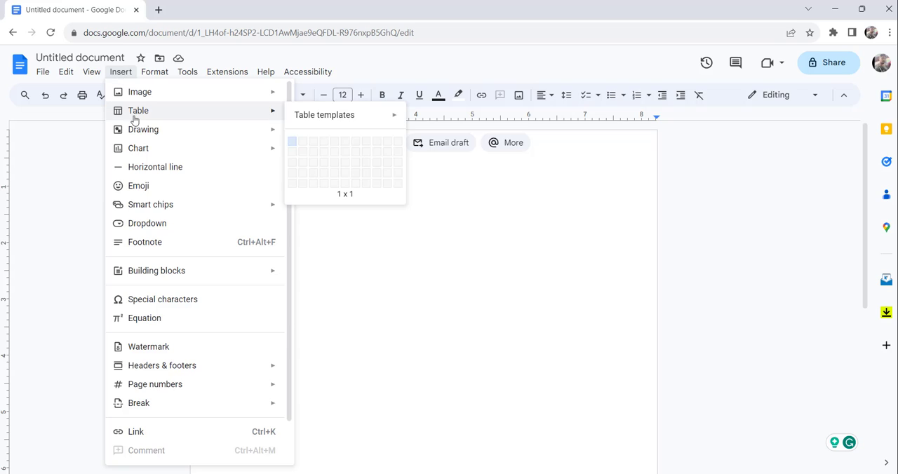
pyautogui.moveTo(314, 153)
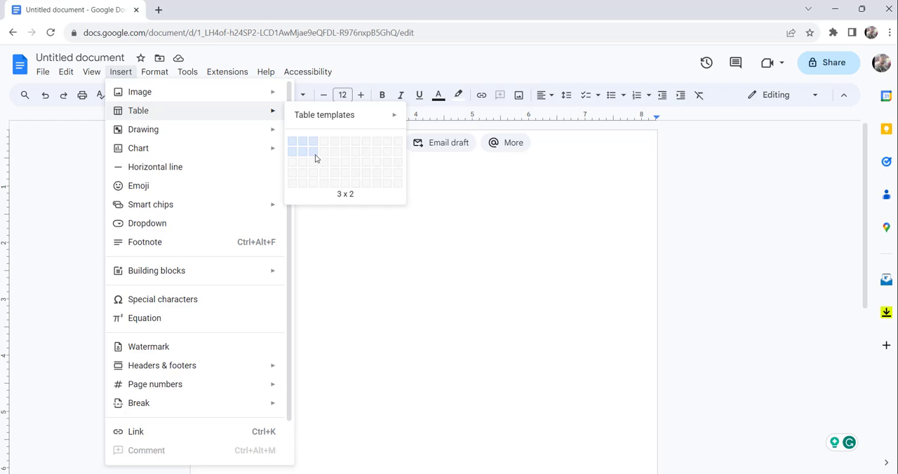
pyautogui.click(313, 151)
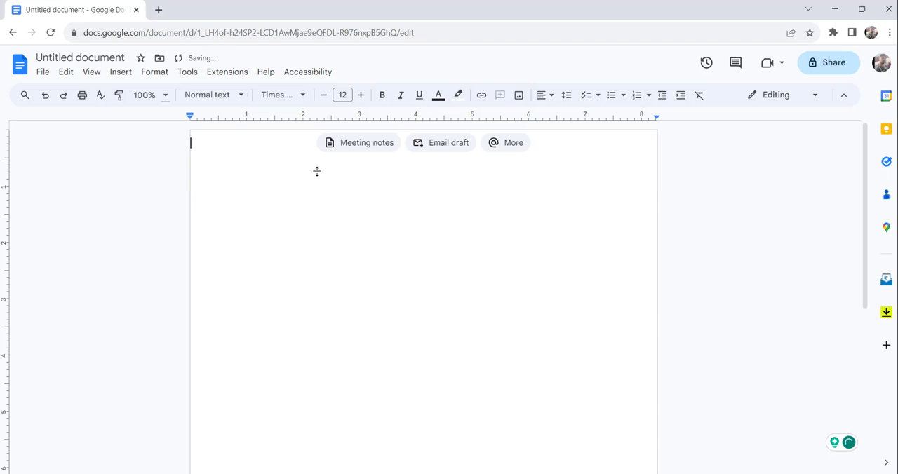
pyautogui.click(120, 72)
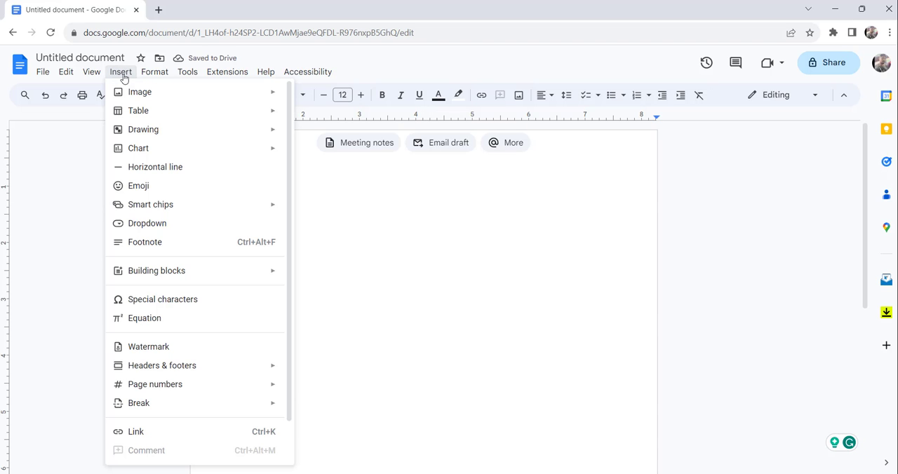
pyautogui.moveTo(138, 110)
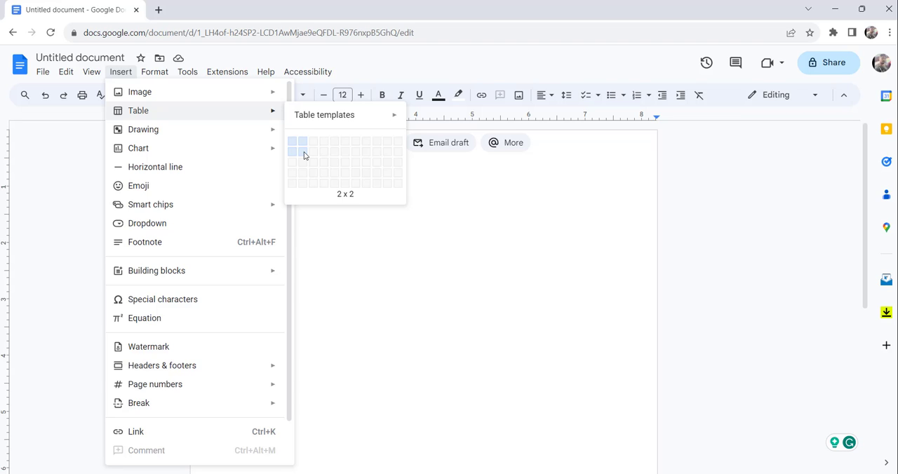
pyautogui.click(304, 145)
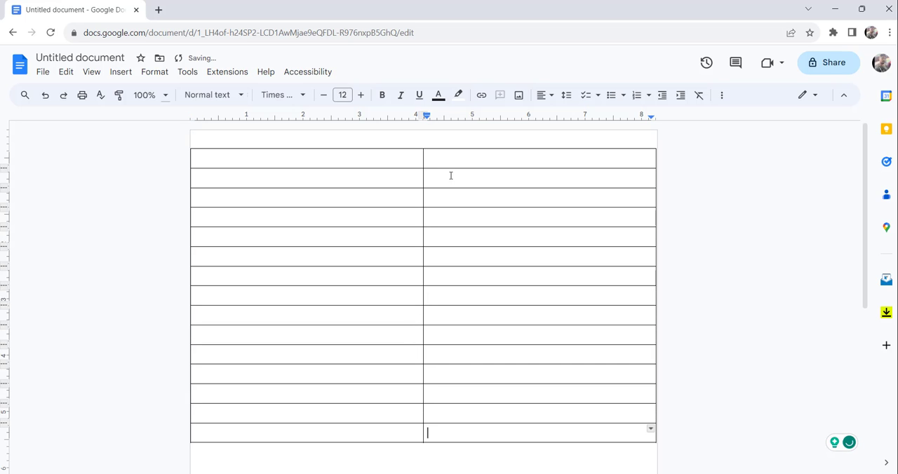
# Scroll down to check the two-column table reaches the bottom of page one
pyautogui.scroll(-3)
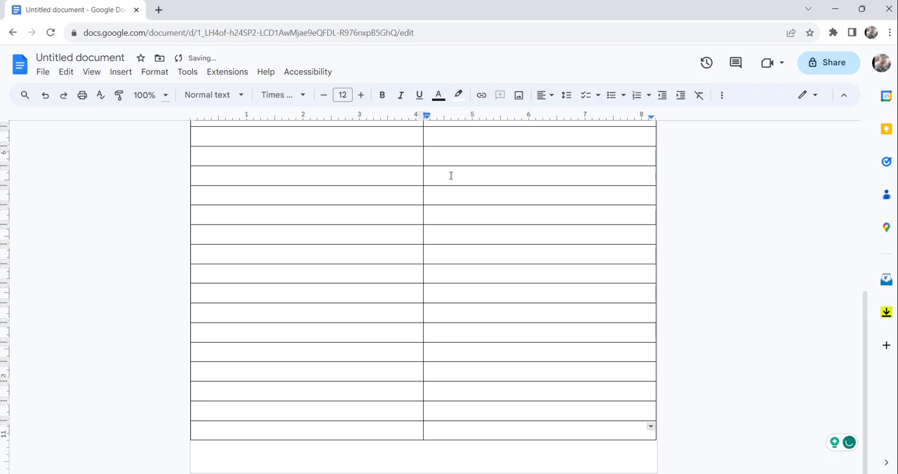
pyautogui.moveTo(554, 161)
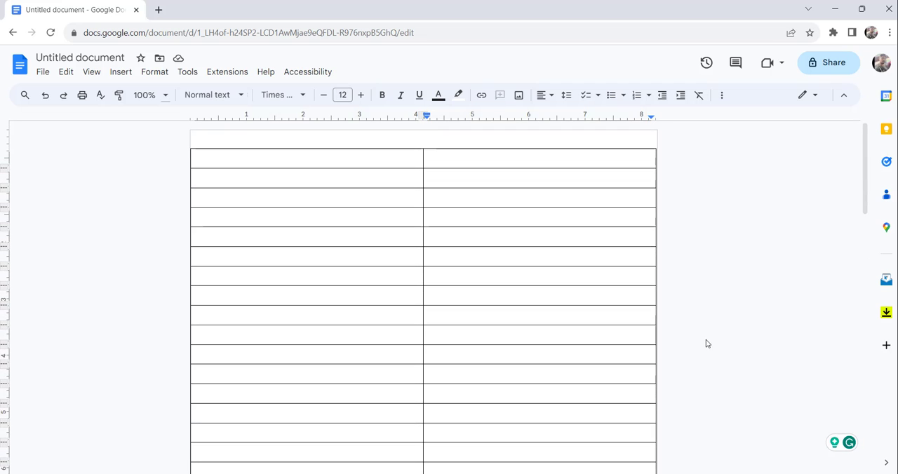
pyautogui.scroll(-3)
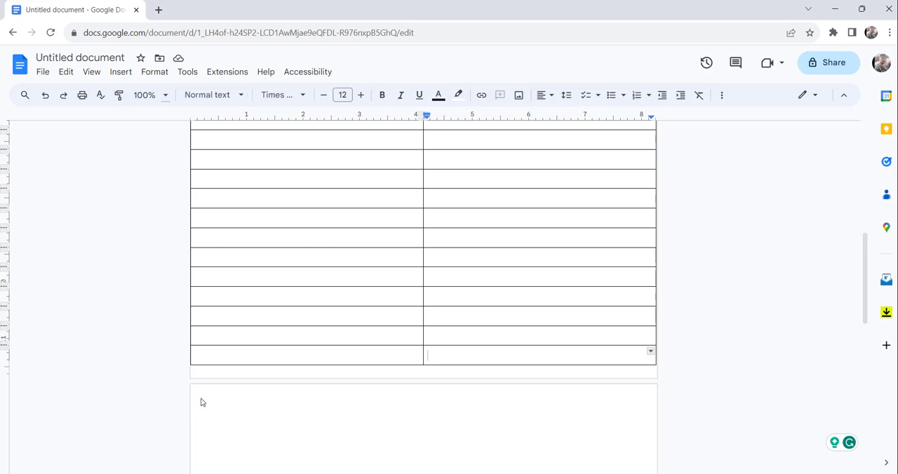
pyautogui.moveTo(648, 373)
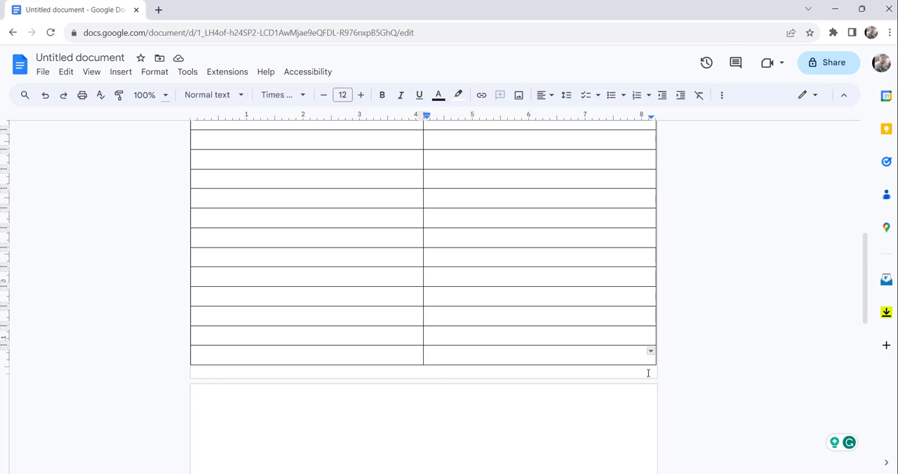